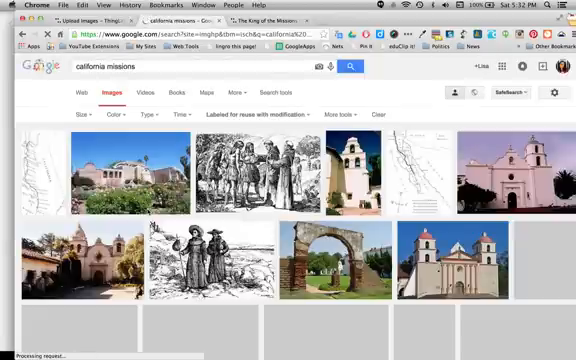
# Scroll through the Google Images results for California missions before moving to ThingLink's Create page.
pyautogui.scroll(-3)
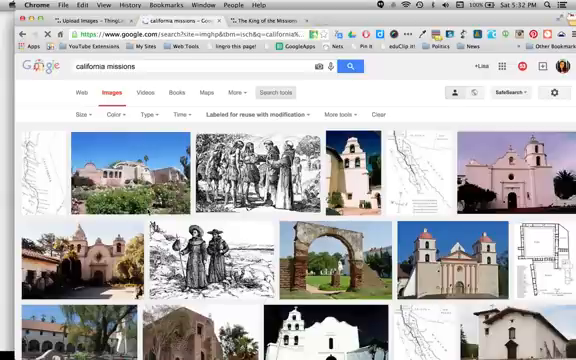
pyautogui.scroll(-3)
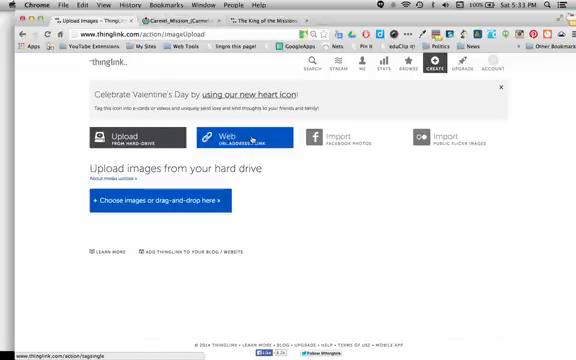
# Create a new interactive image from the Wikimedia Carmel Mission photo URL via the Web option.
pyautogui.click(228, 136)
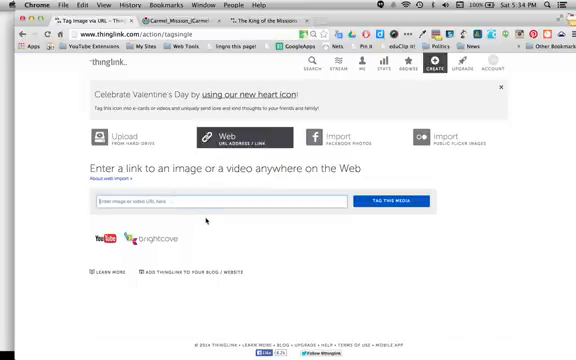
pyautogui.write('http://upload.wikimedia.org/wikipedia/commons/2/26/Carmel_Mission_(Carmel-by-the-Sea,_California).jpg')
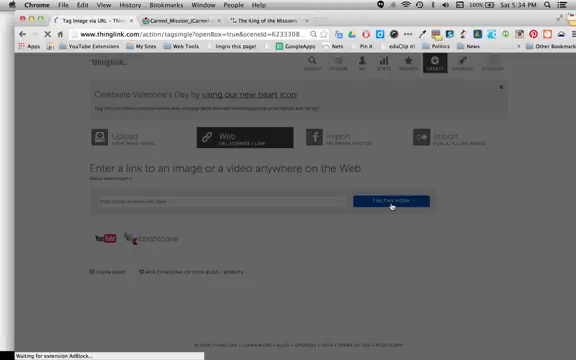
pyautogui.click(390, 202)
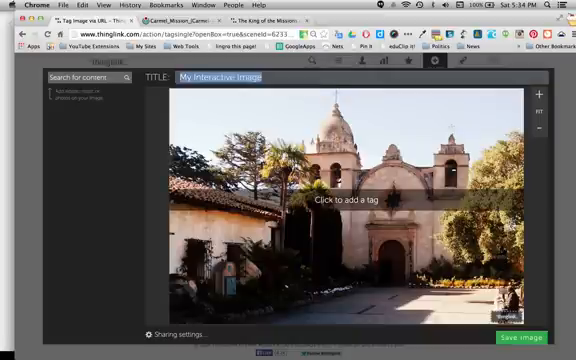
# Title the interactive image 'A new Mission'.
pyautogui.write('A new')
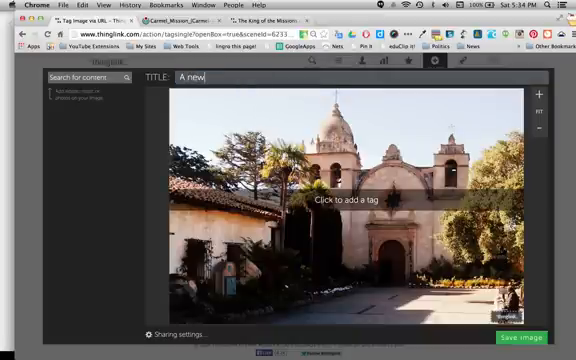
pyautogui.write('M')
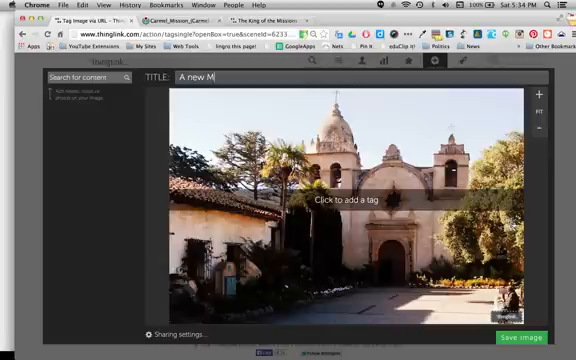
pyautogui.write('ission')
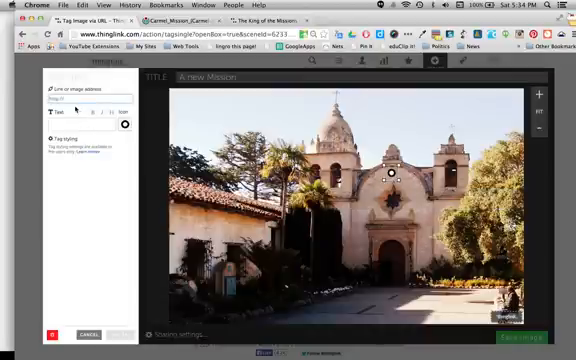
# Place a tag on the church facade described as 'Church' with a chosen icon.
pyautogui.click(76, 100)
pyautogui.write('ok')
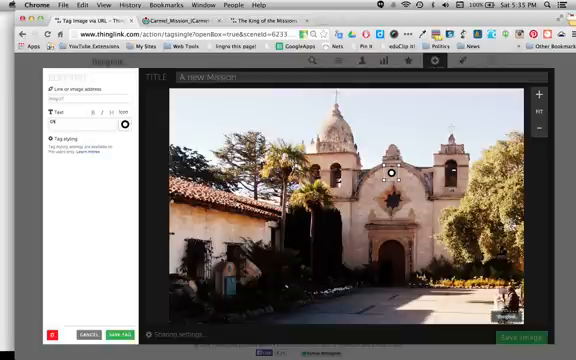
pyautogui.write('Church')
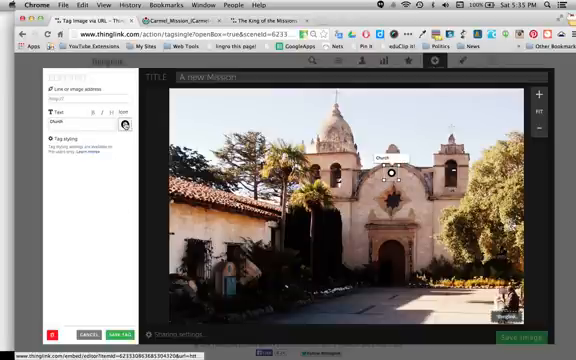
pyautogui.click(128, 124)
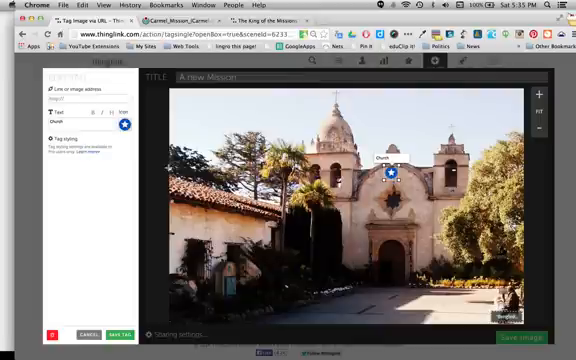
pyautogui.moveTo(118, 288)
pyautogui.write('california mission')
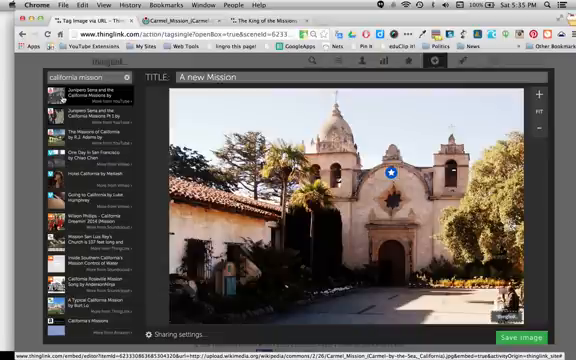
# Scroll through the California missions media search results inside the tag's edit panel.
pyautogui.scroll(-3)
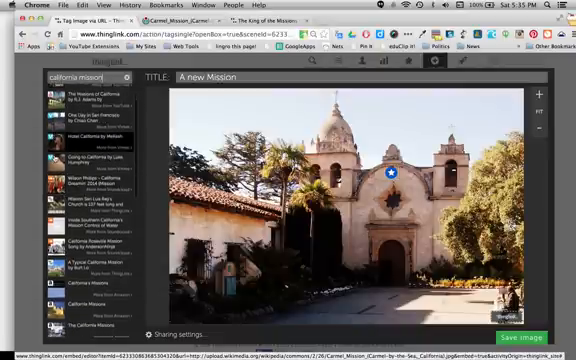
pyautogui.scroll(-3)
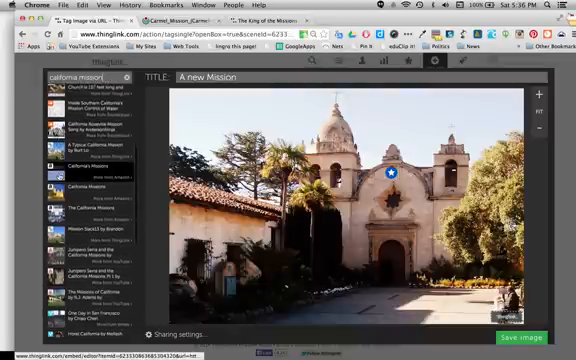
pyautogui.scroll(-3)
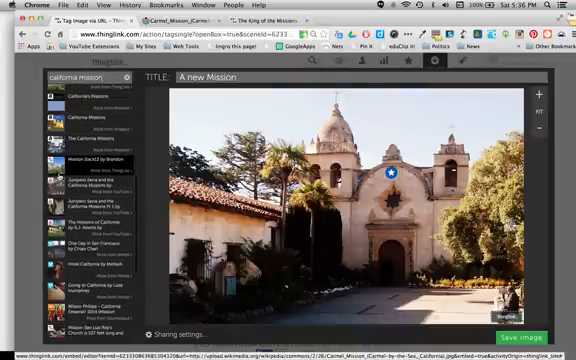
pyautogui.scroll(-3)
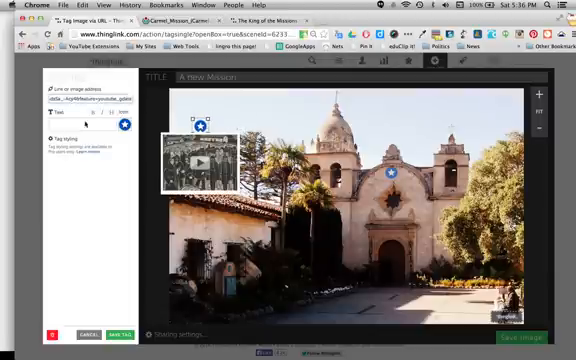
# Give the tag a YouTube video link and the description 'Early Mission H'.
pyautogui.write('https://www.youtube.com/watch?v=')
pyautogui.write('baby')
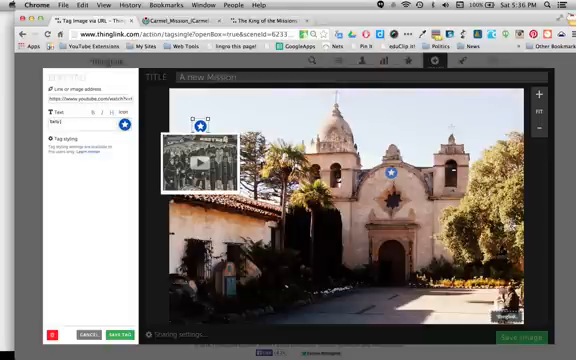
pyautogui.write('Early Mission H')
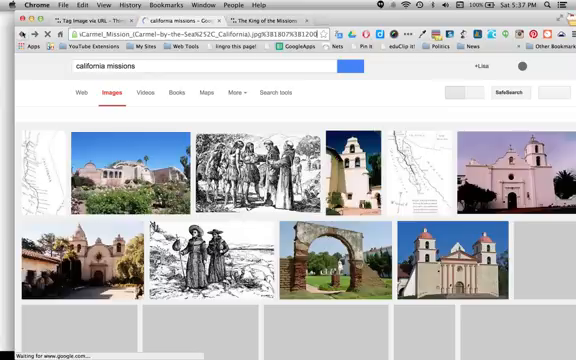
# Browse the California missions picture results and pick one mission image to use.
pyautogui.scroll(-3)
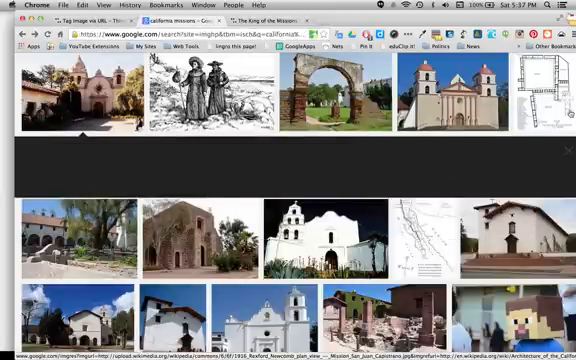
pyautogui.scroll(-3)
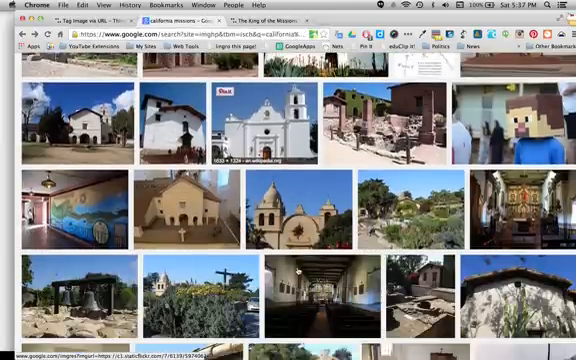
pyautogui.scroll(-3)
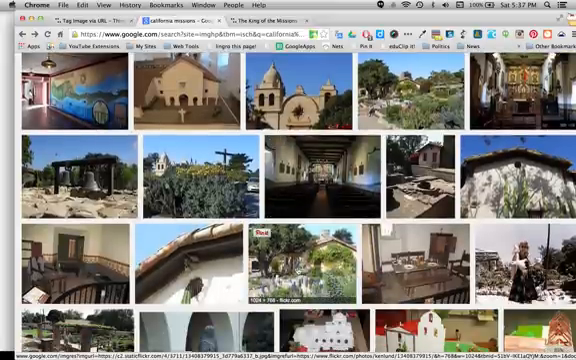
pyautogui.scroll(-3)
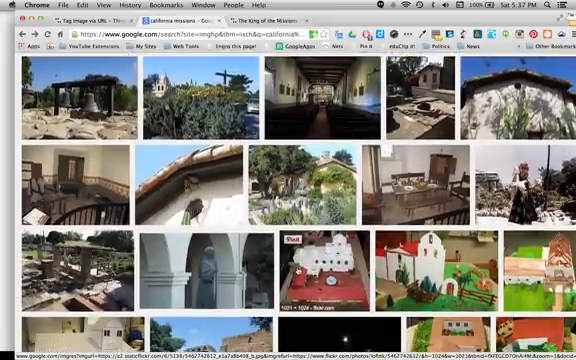
pyautogui.scroll(-3)
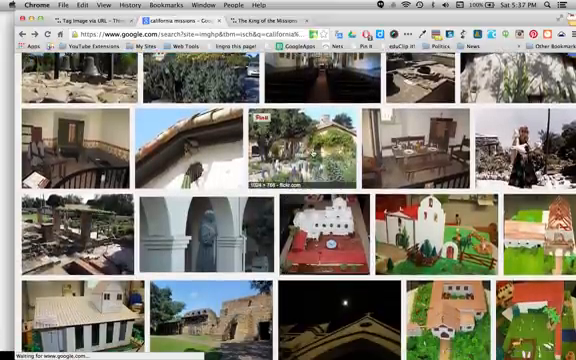
pyautogui.click(290, 150)
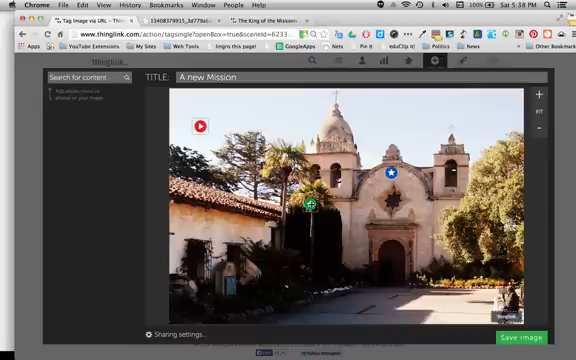
# Save the tagged image and view its published ThingLink scene page with sharing options.
pyautogui.moveTo(310, 206); pyautogui.dragTo(456, 228)
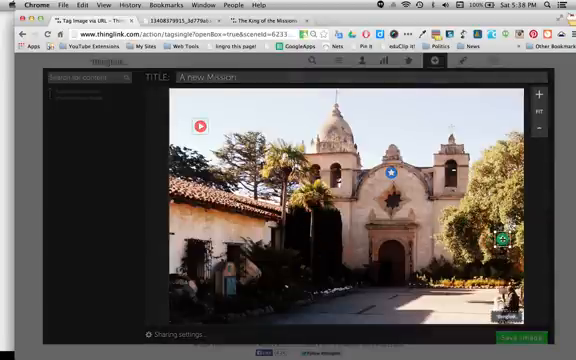
pyautogui.click(500, 240)
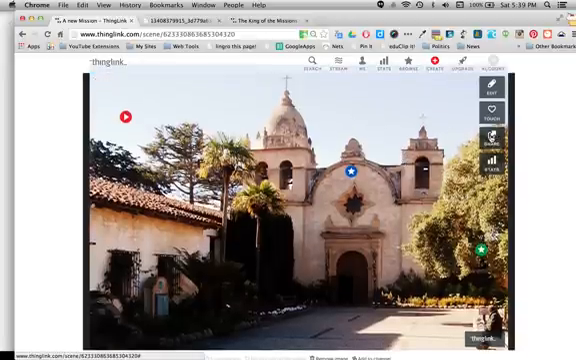
pyautogui.scroll(-3)
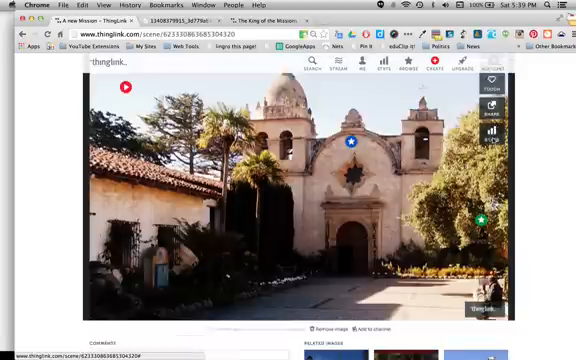